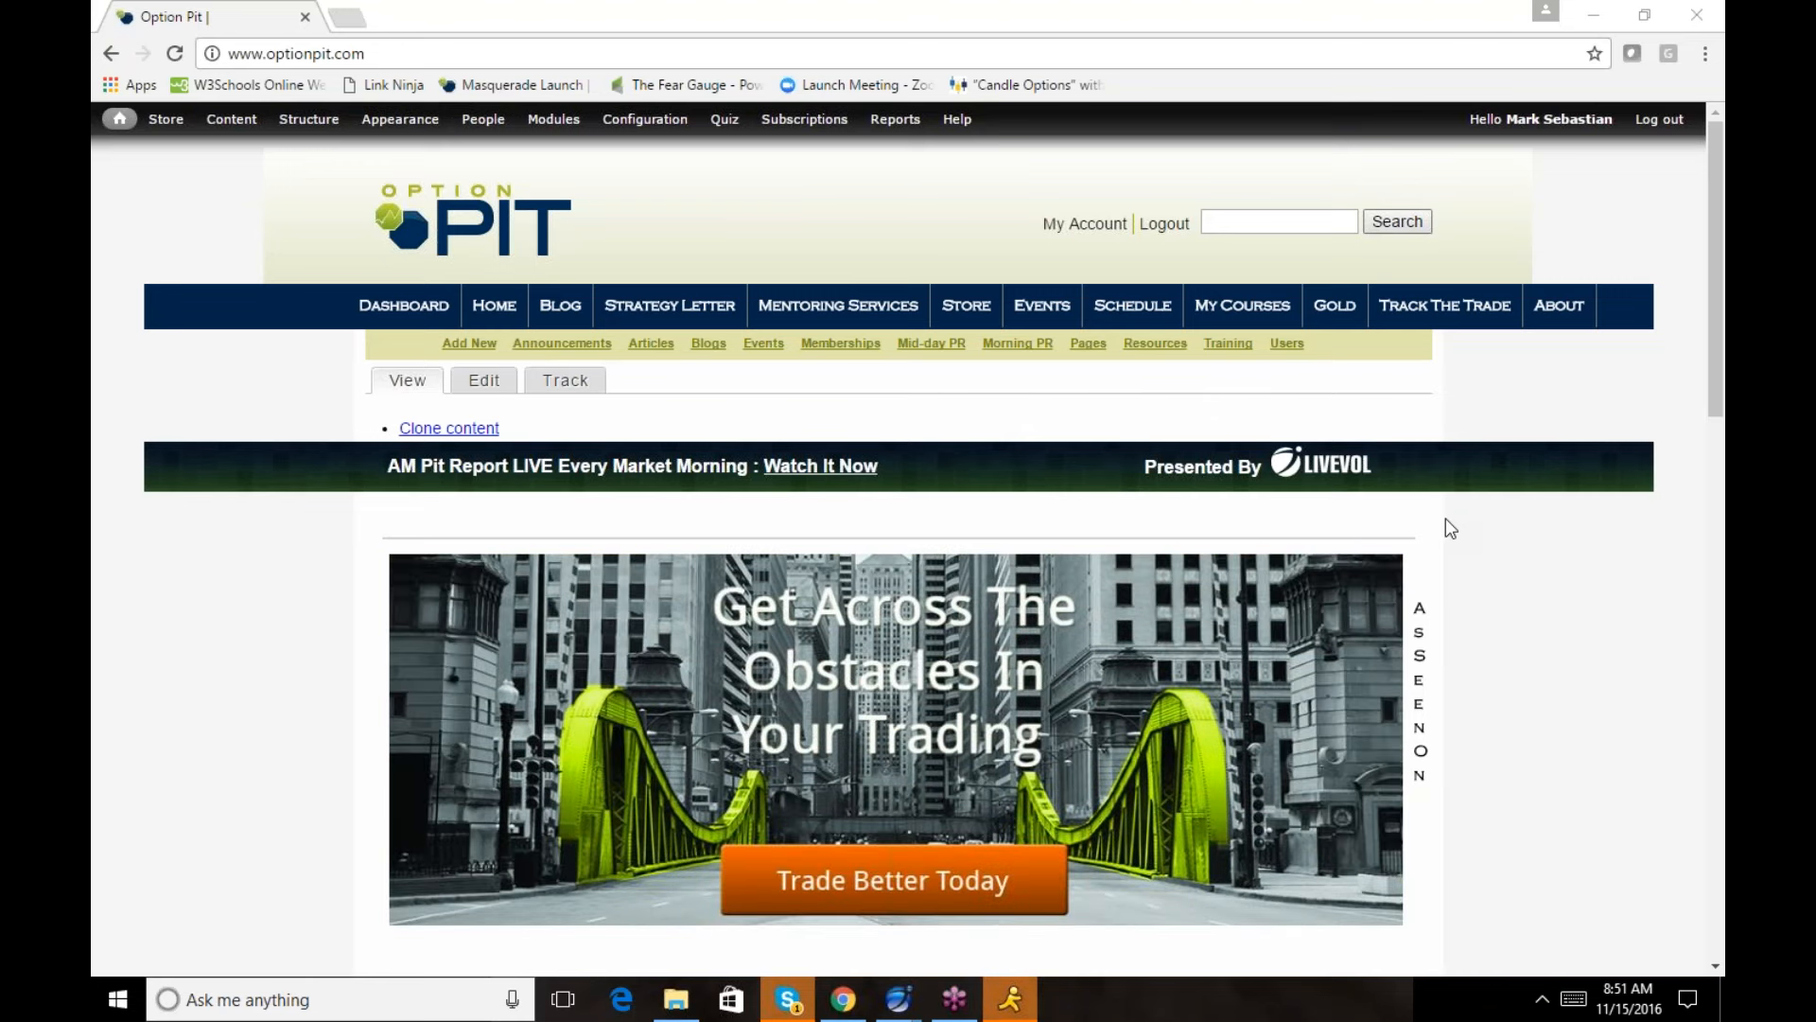
pyautogui.moveTo(1405, 55)
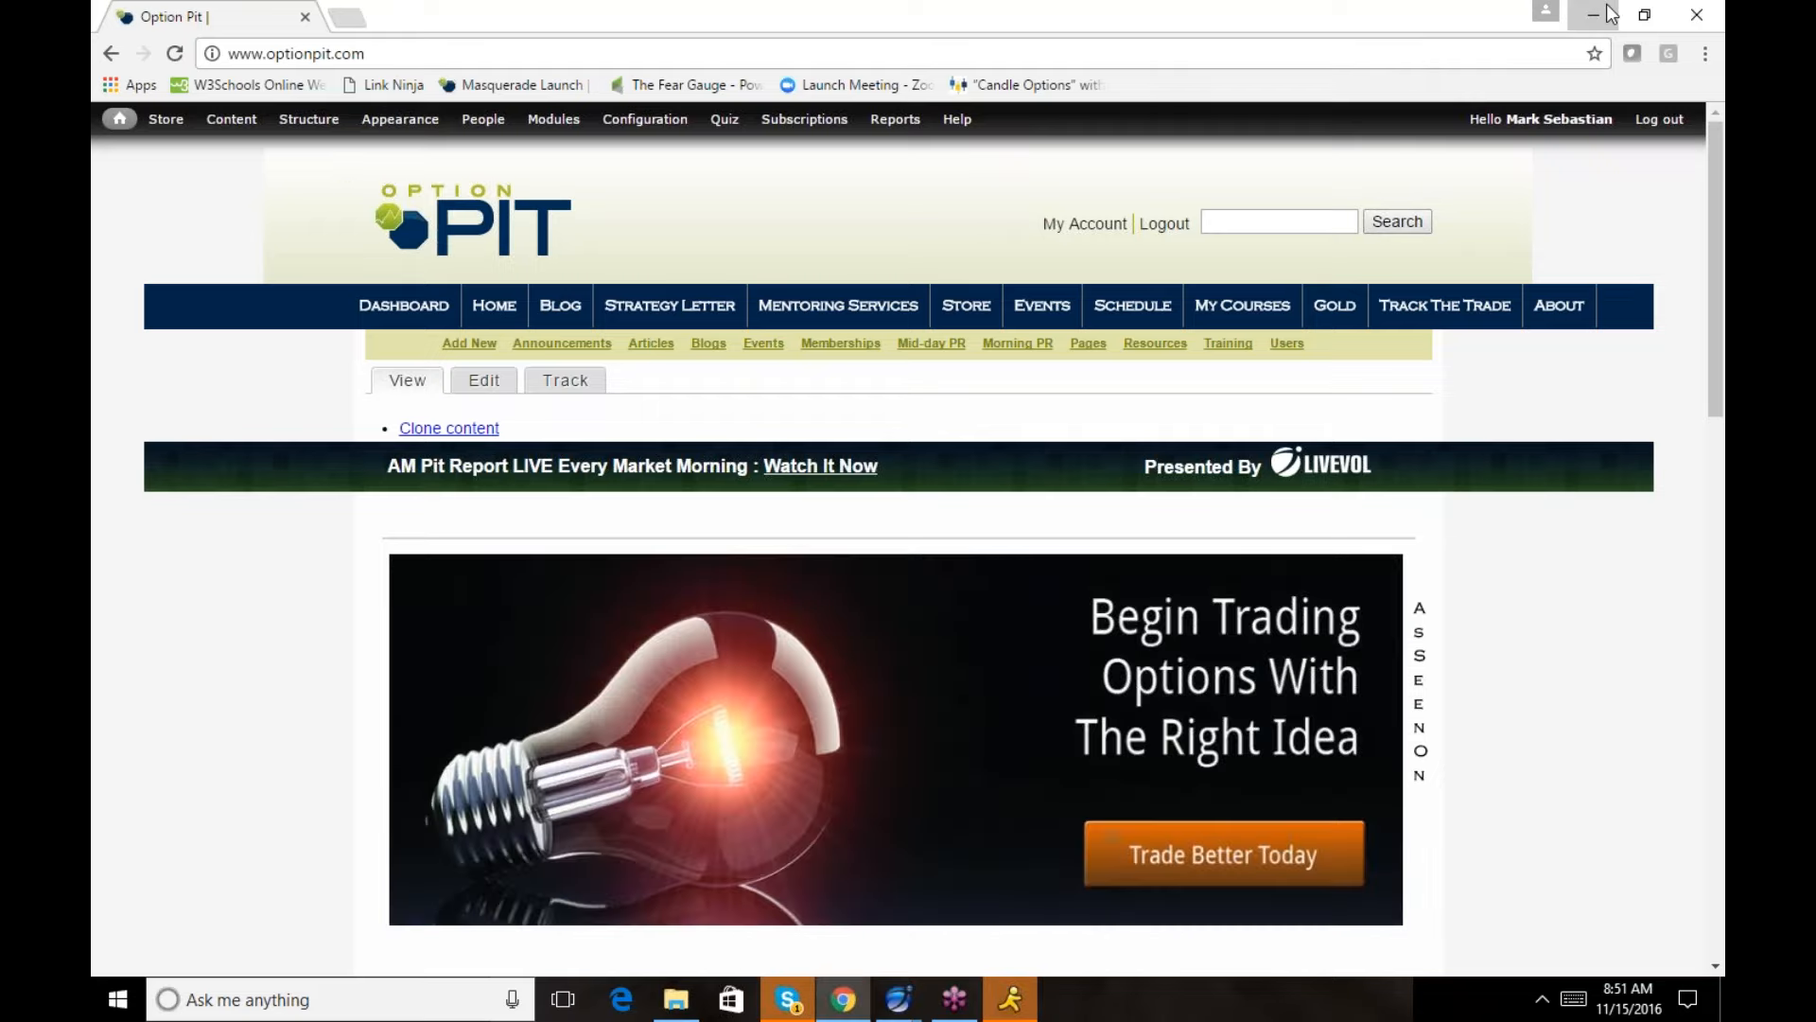
# Minimize Chrome to reveal the LiveVol X workspace with the VIX chain and watchlist.
pyautogui.click(788, 999)
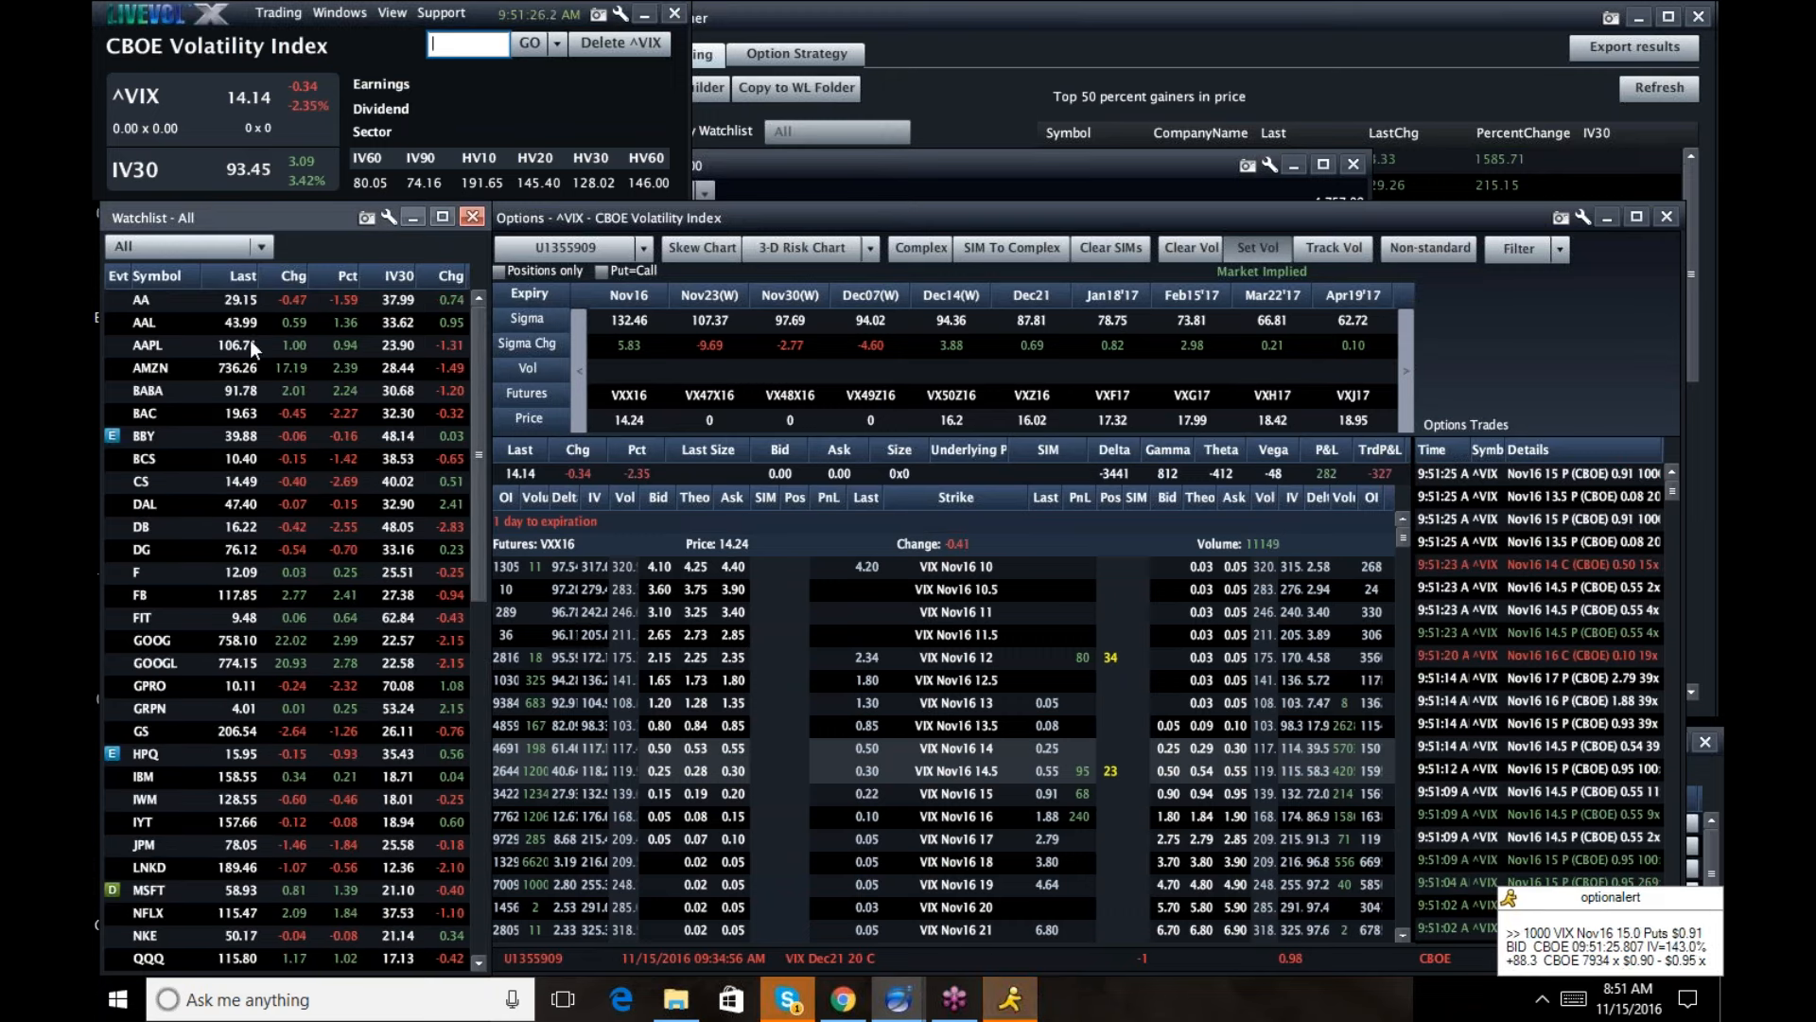
pyautogui.moveTo(174, 365)
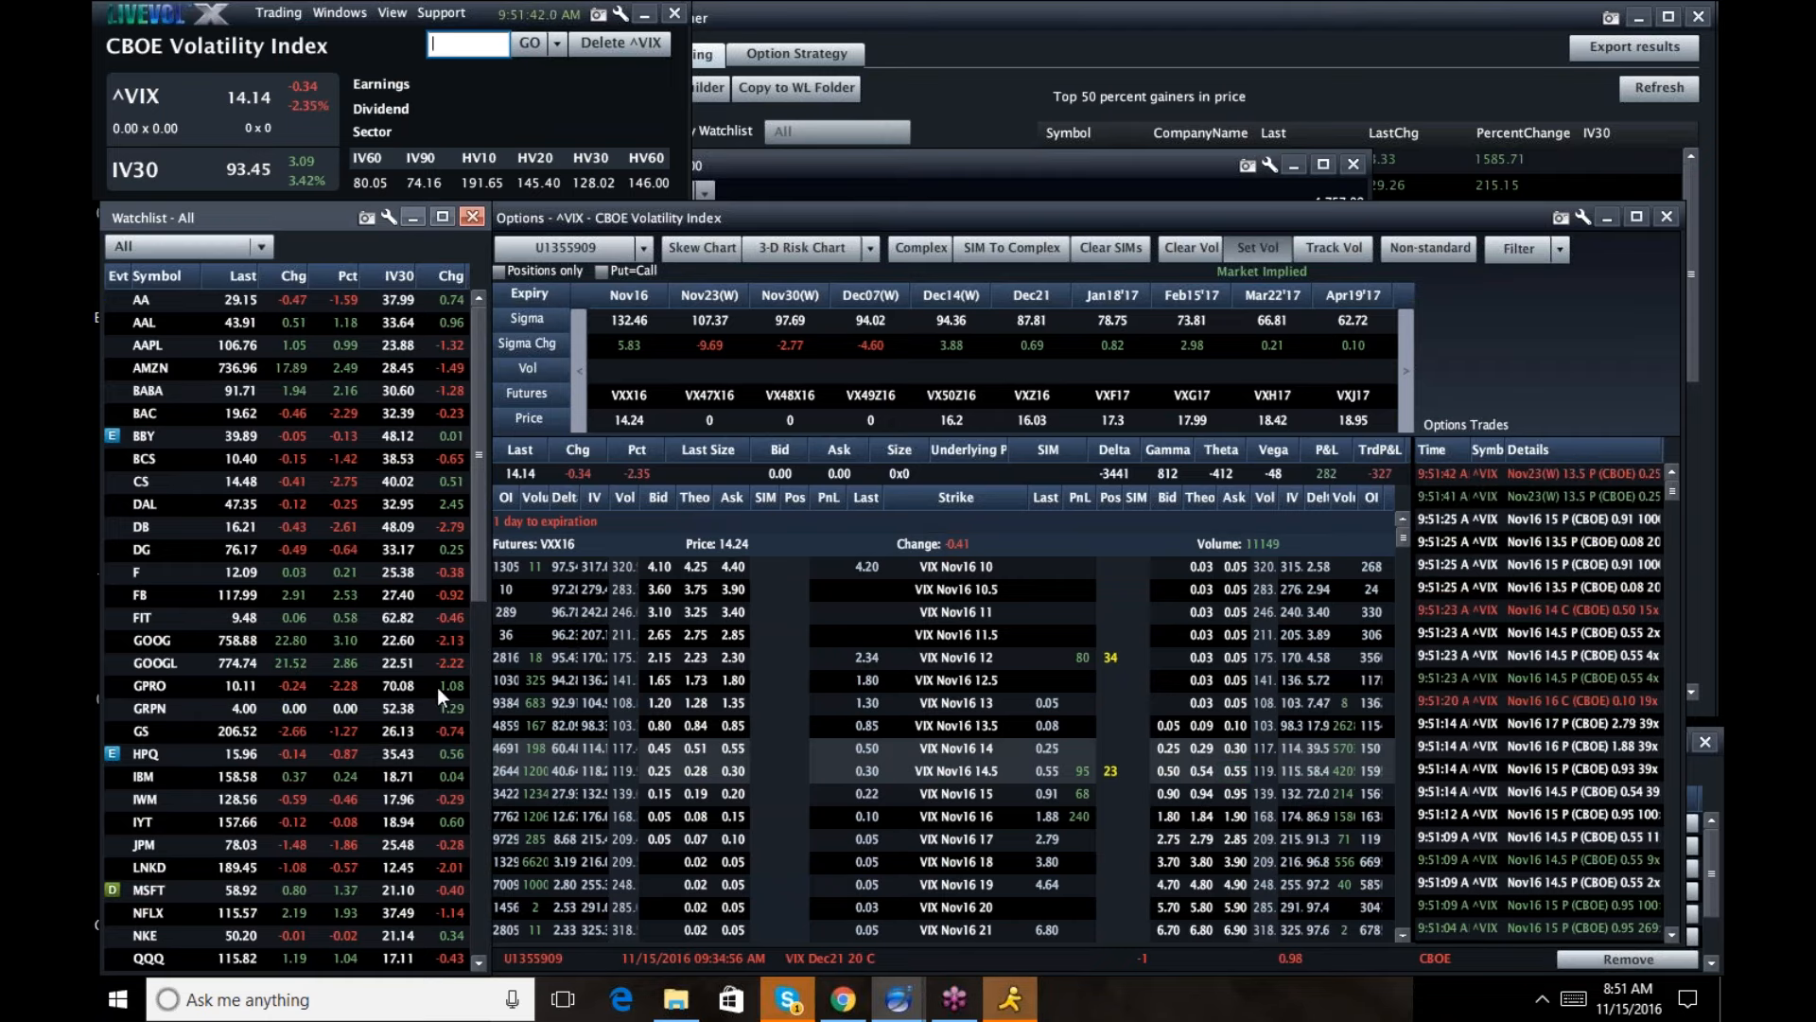
# Scroll through the stock watchlist while USO loads as the active symbol.
pyautogui.scroll(-3)
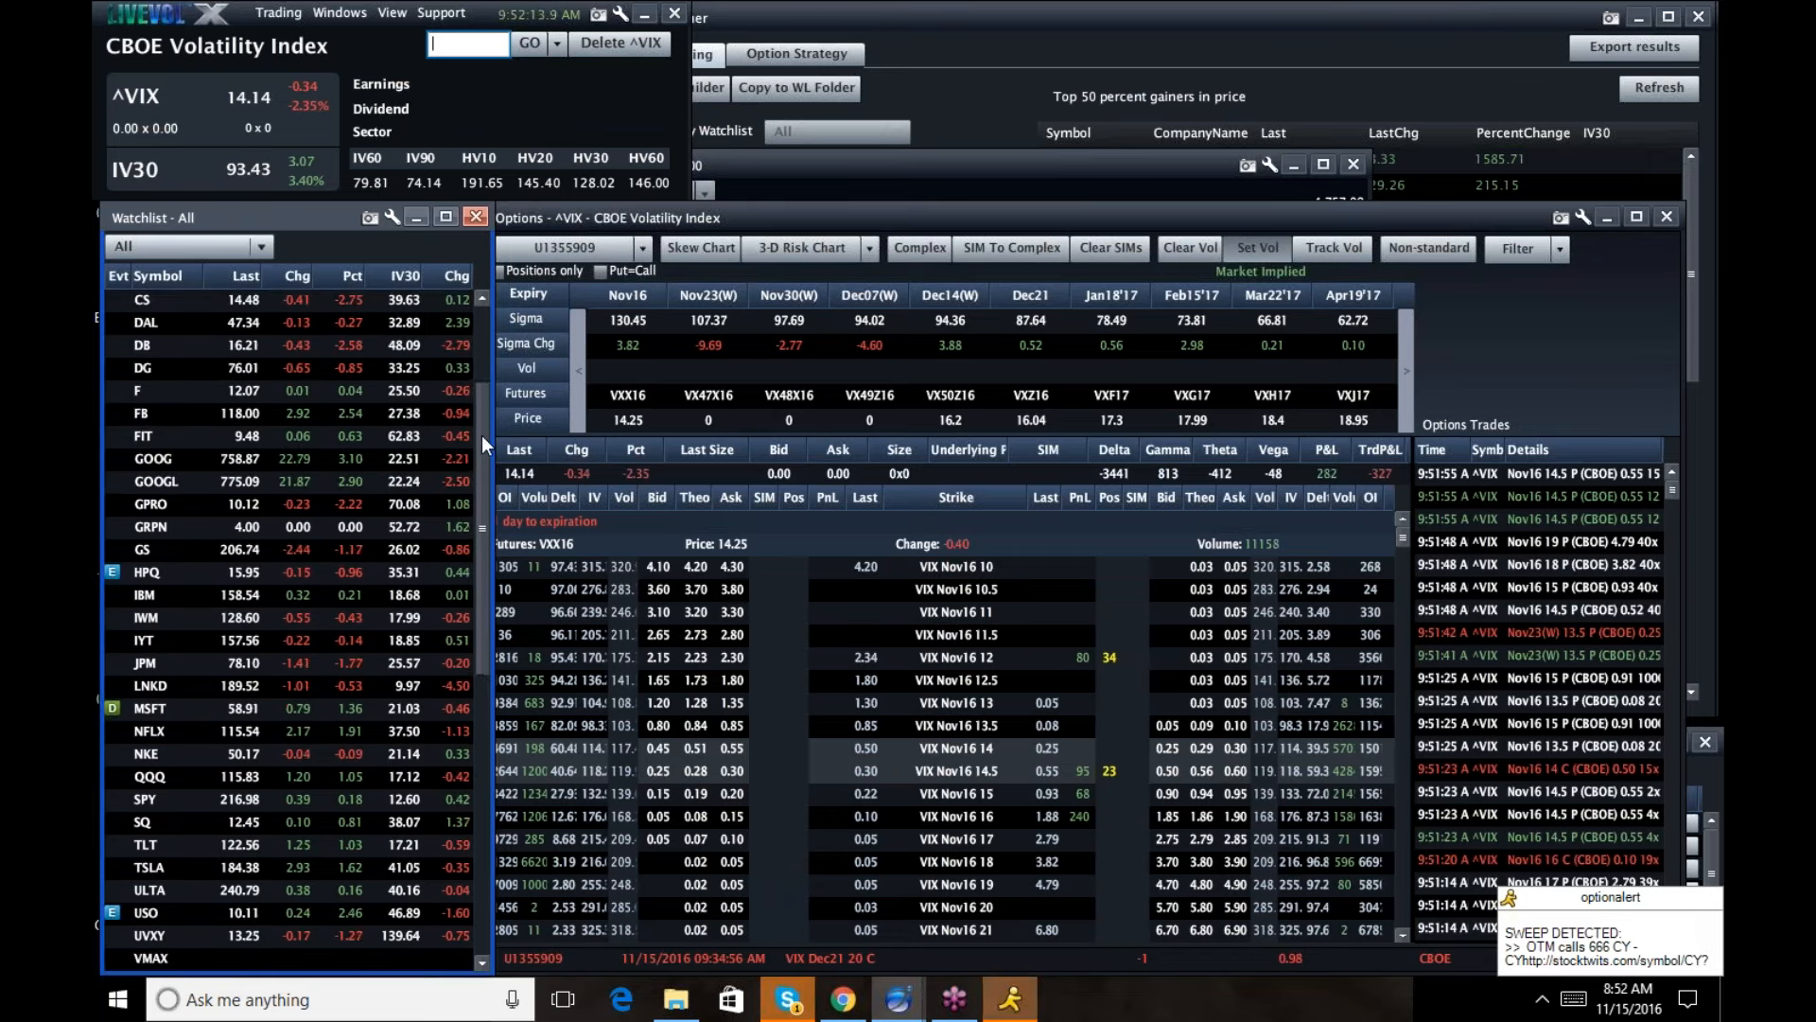
pyautogui.scroll(-3)
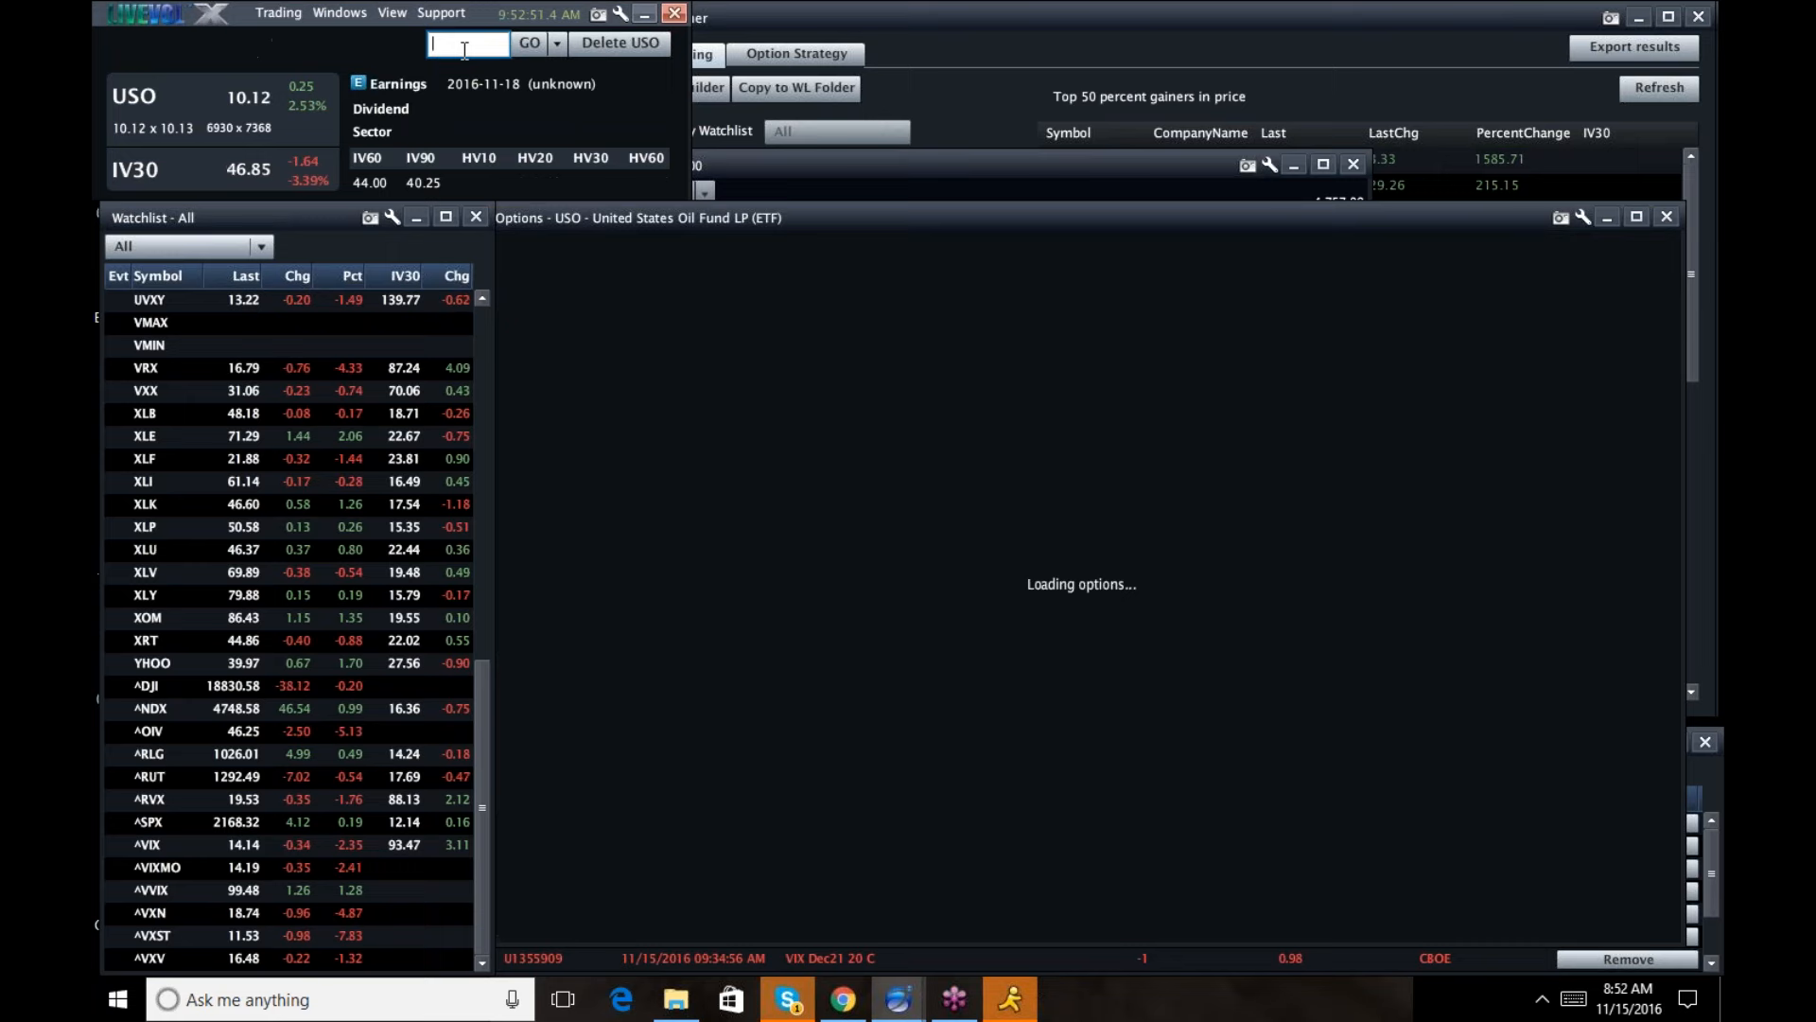
# Review the loaded USO Nov18 strikes and scroll the watchlist down to the indices.
pyautogui.click(528, 43)
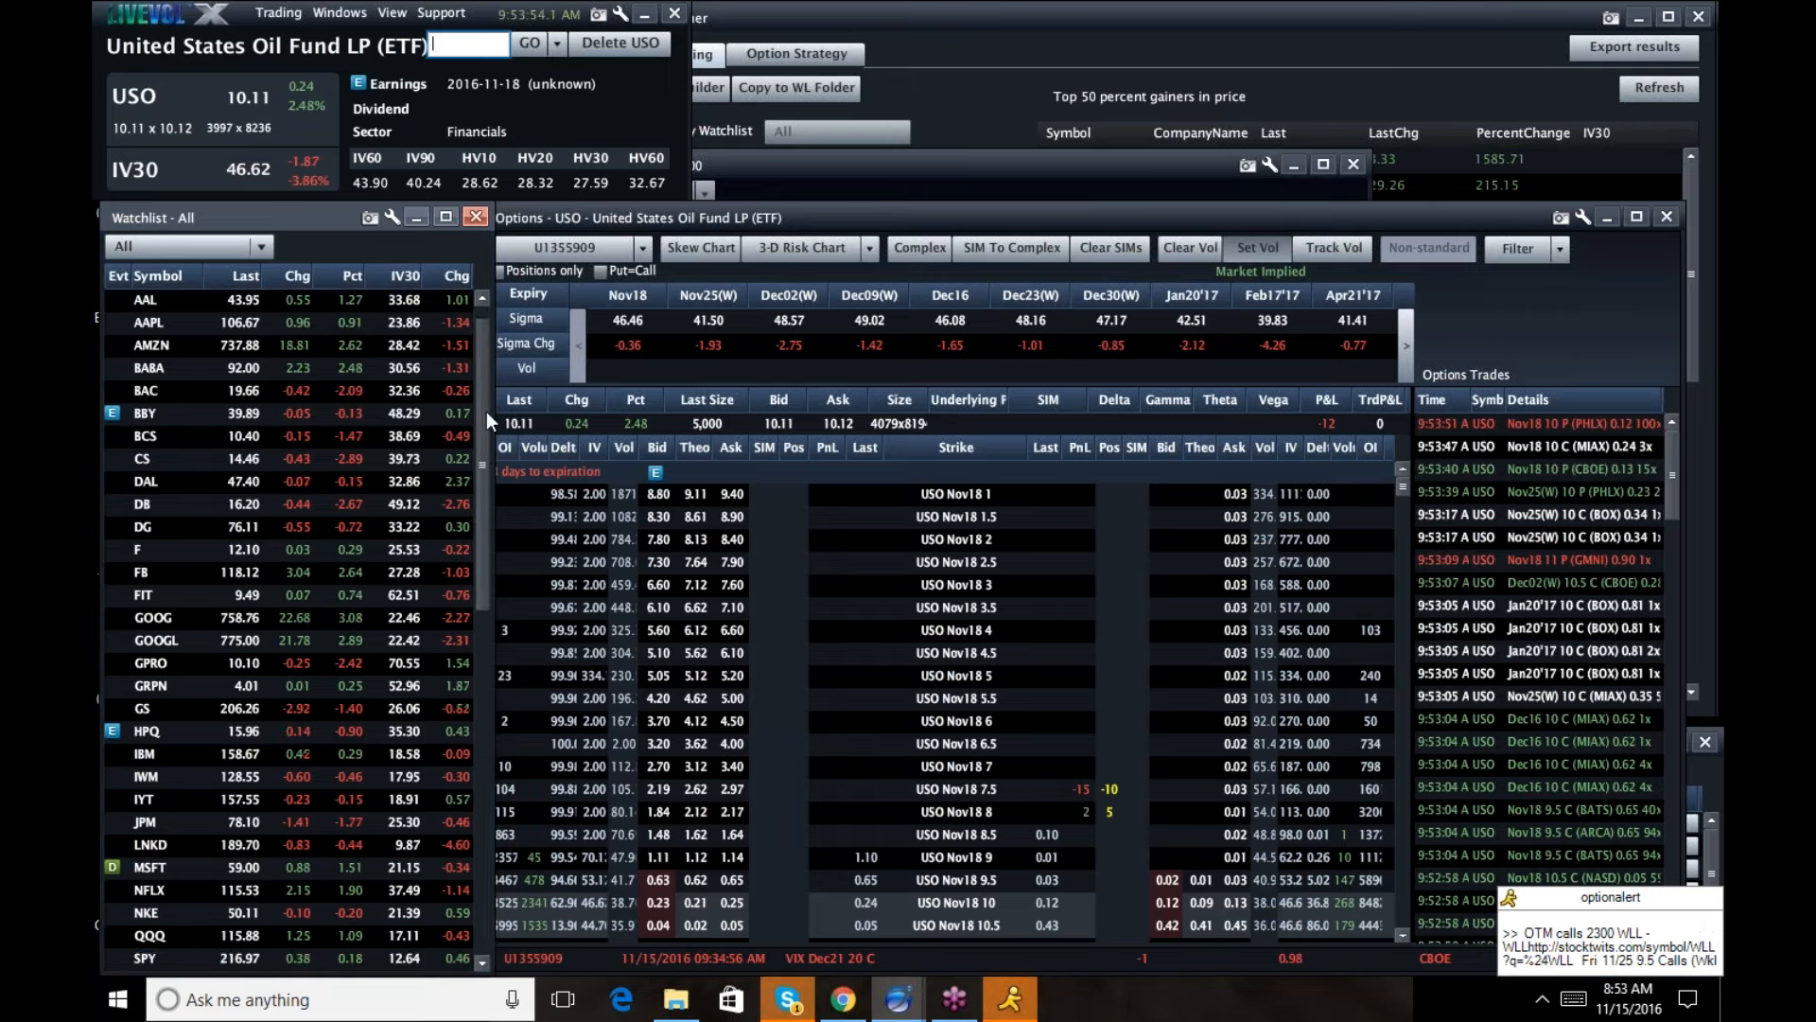
pyautogui.scroll(-3)
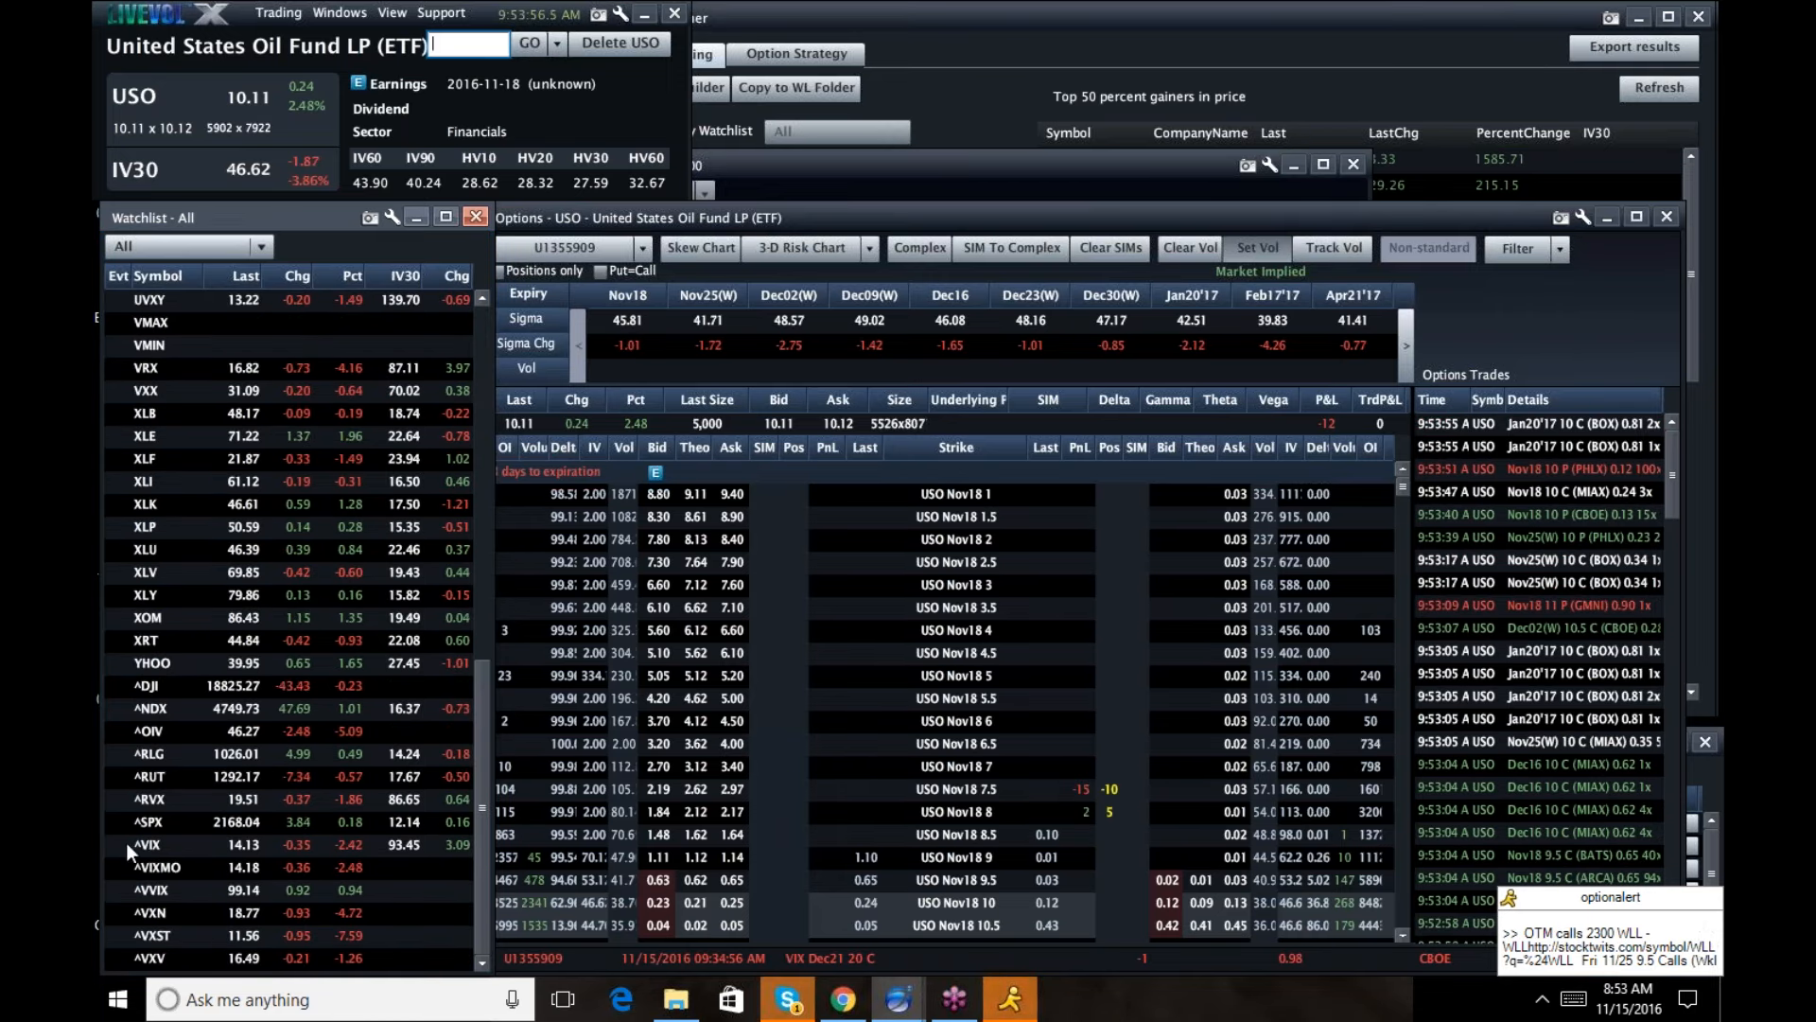
# Load the ^VIX option chain from the watchlist, then open the Trading menu.
pyautogui.doubleClick(147, 843)
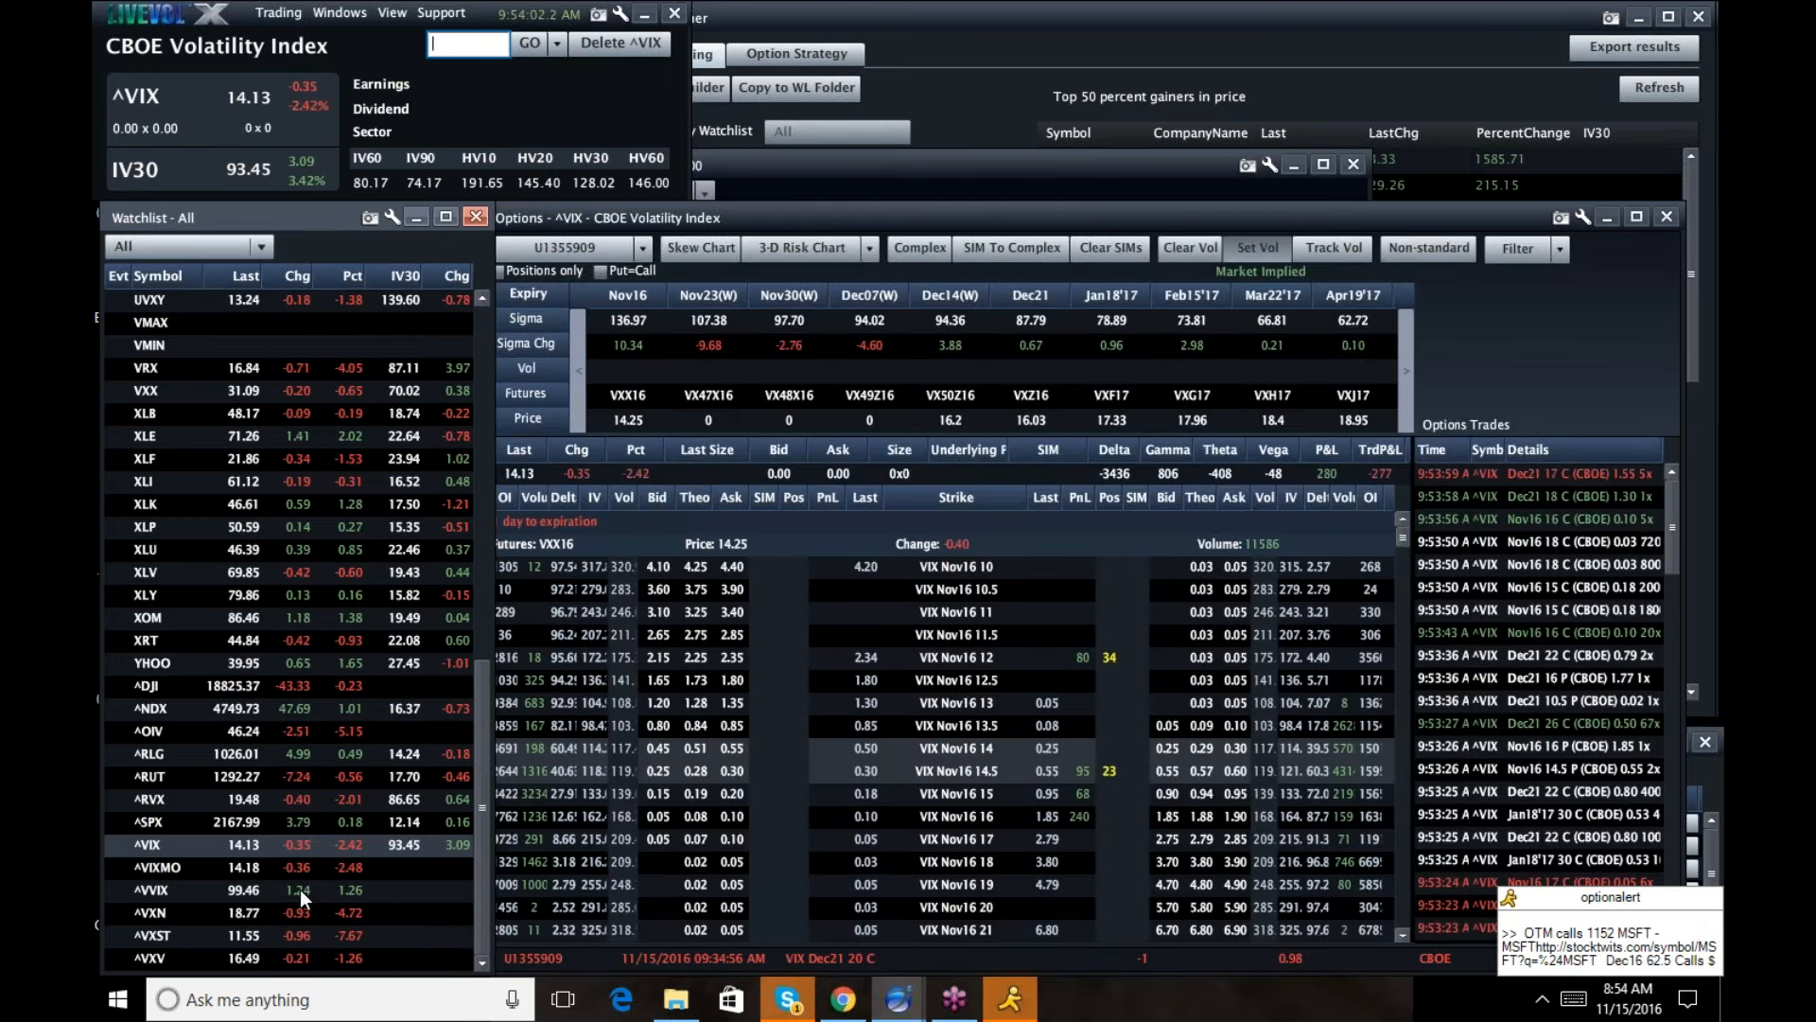
pyautogui.moveTo(315, 902)
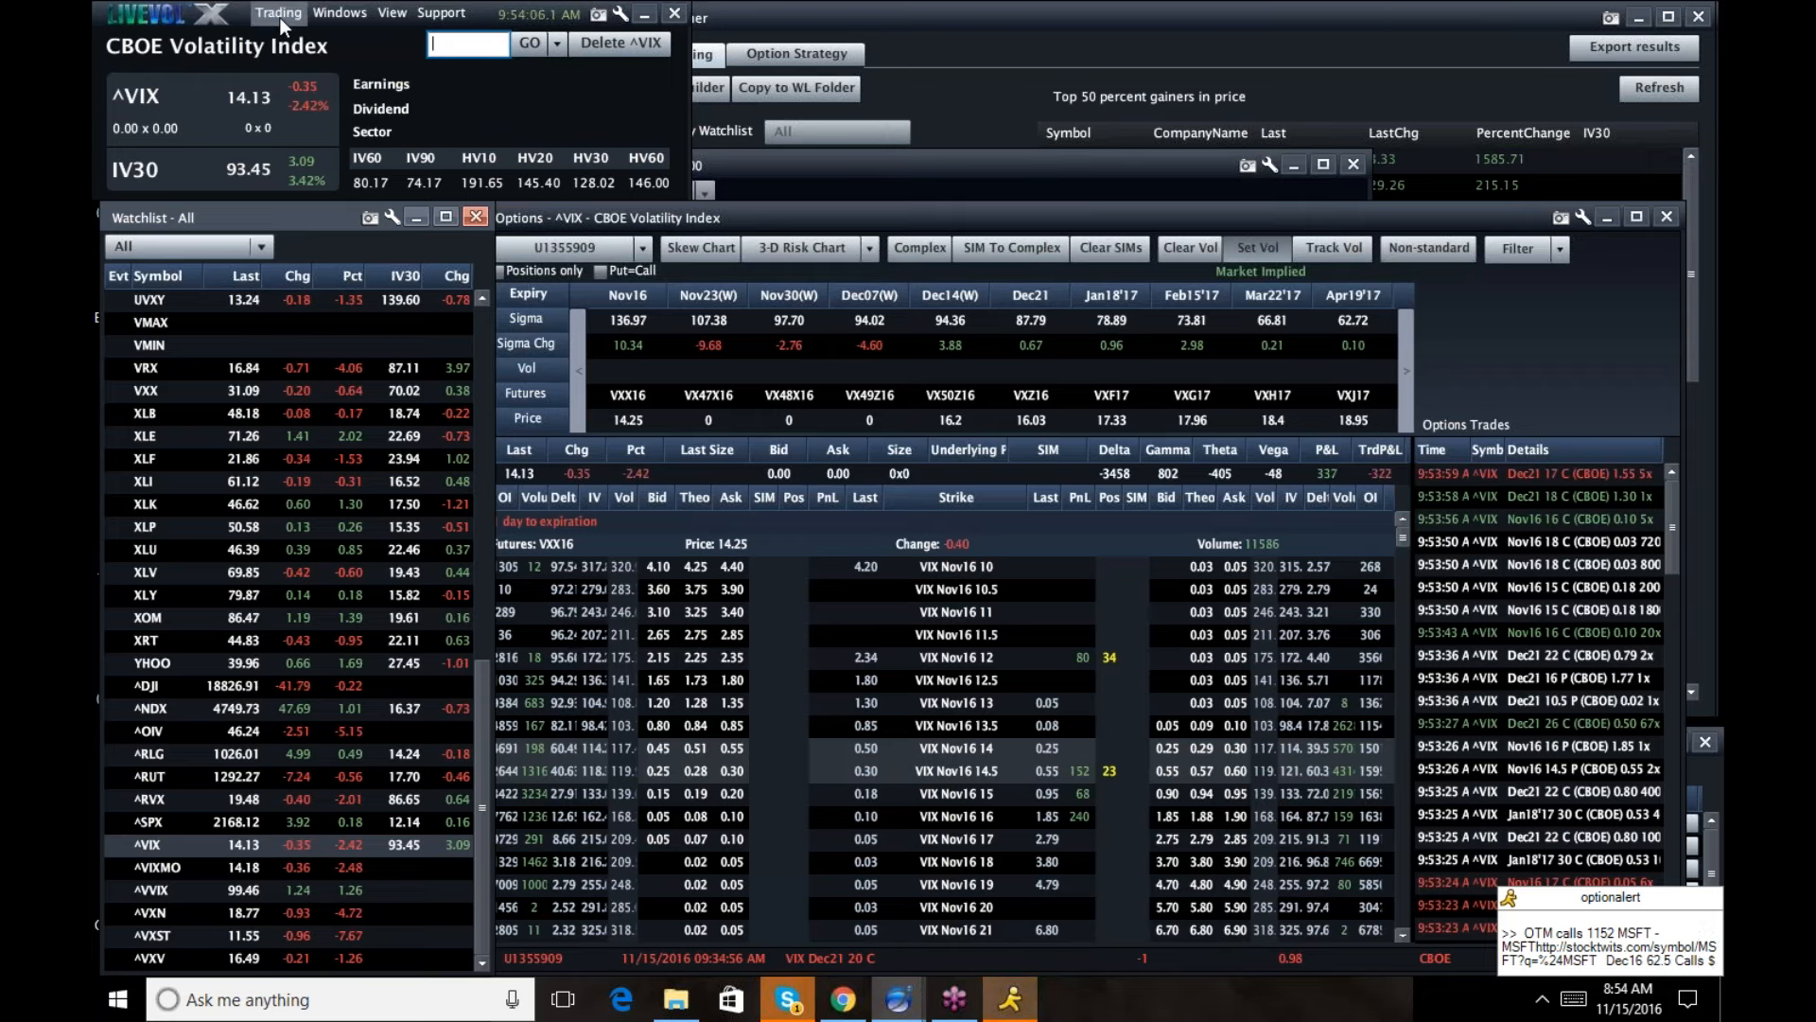
pyautogui.click(340, 13)
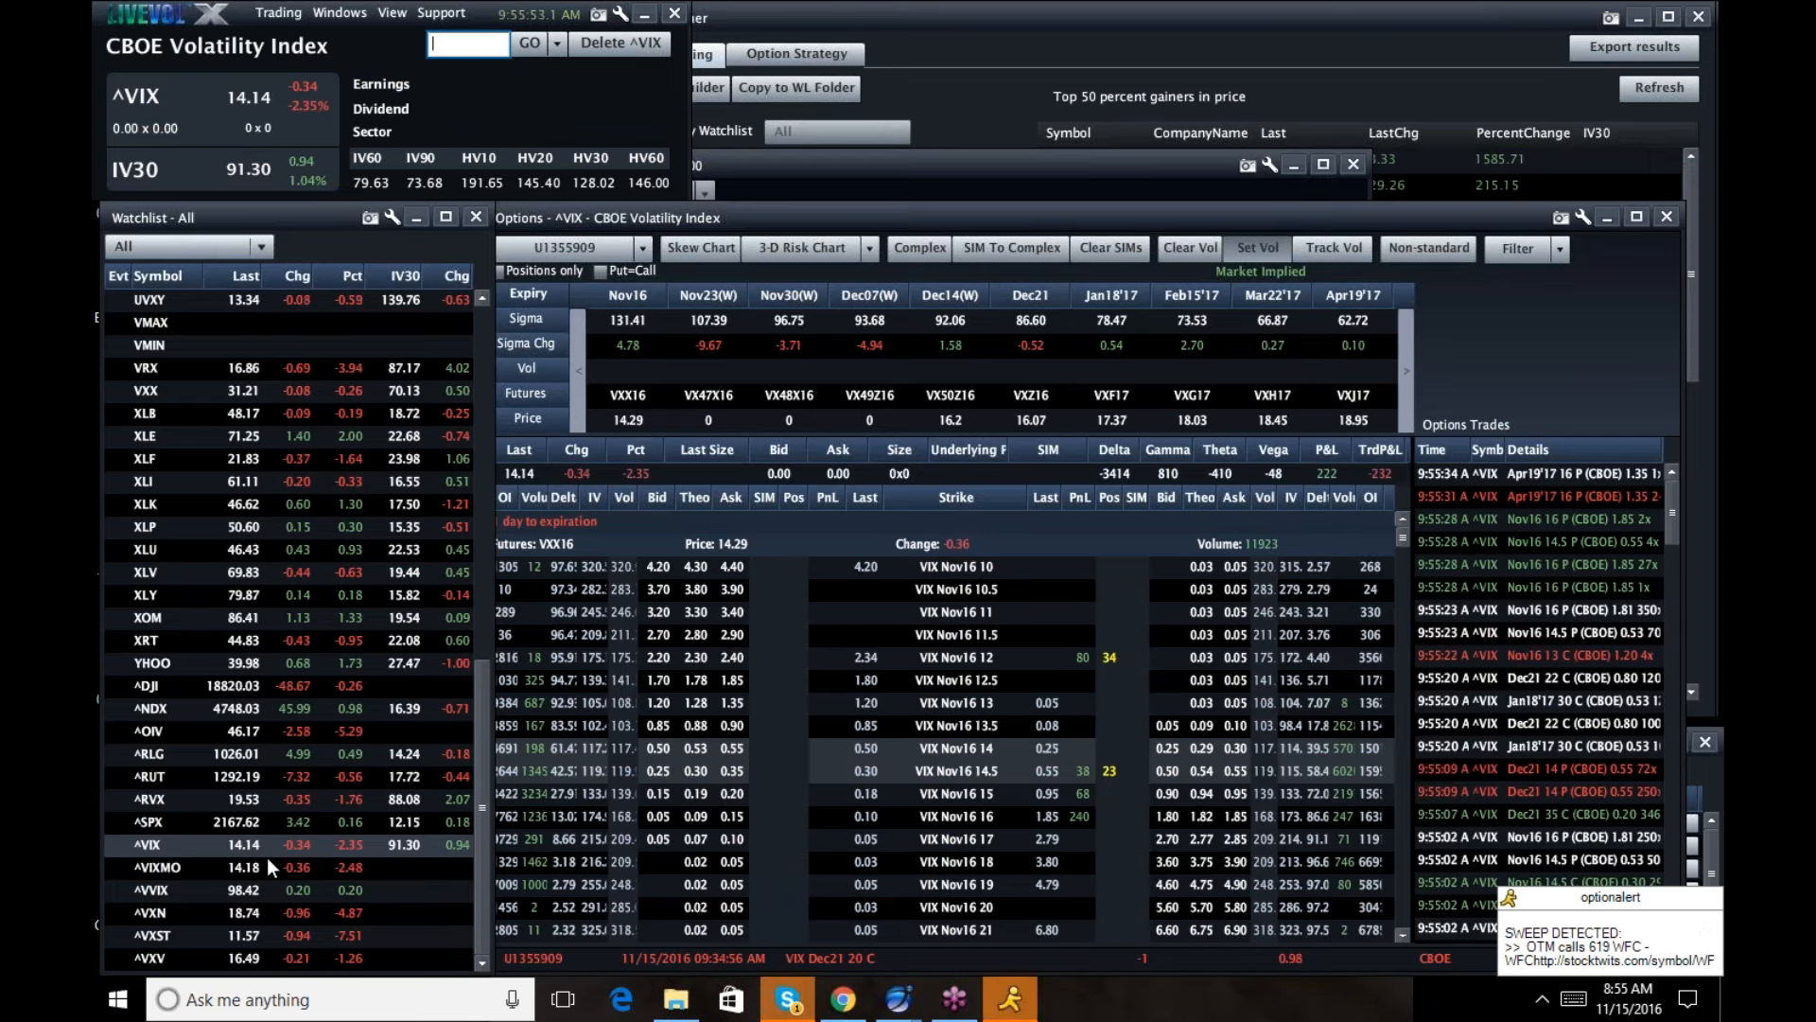
pyautogui.moveTo(299, 887)
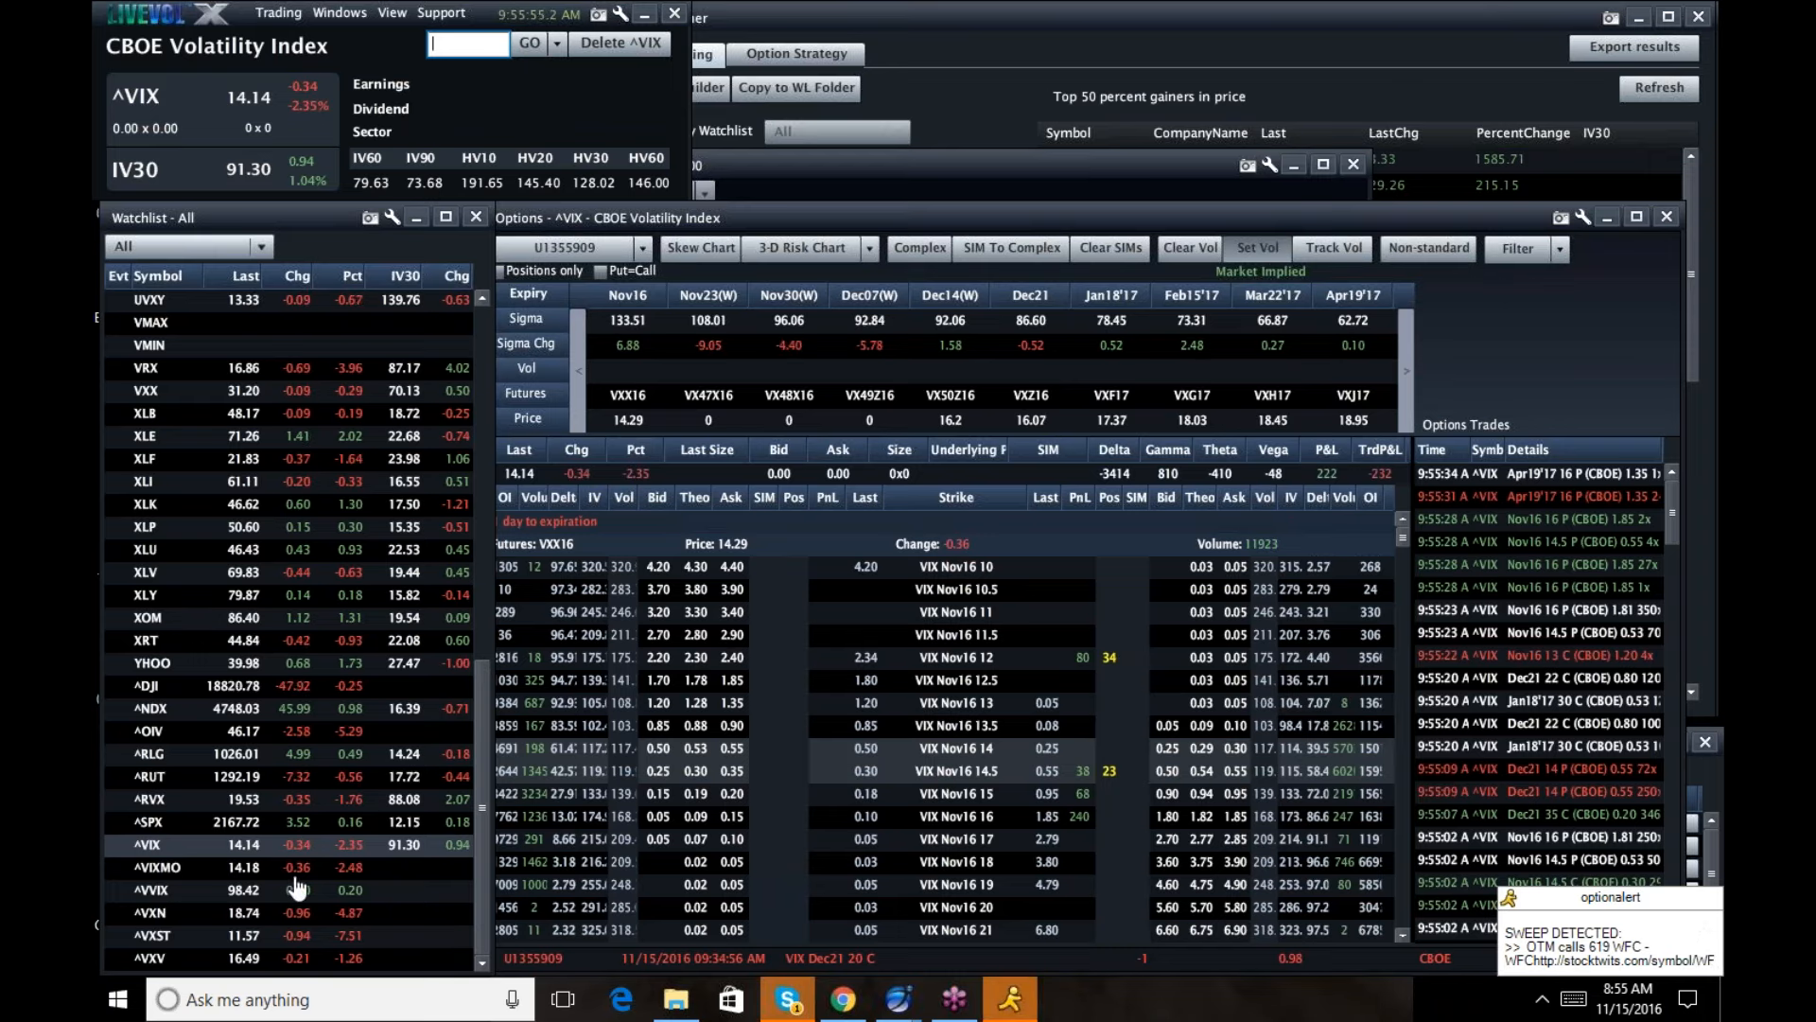